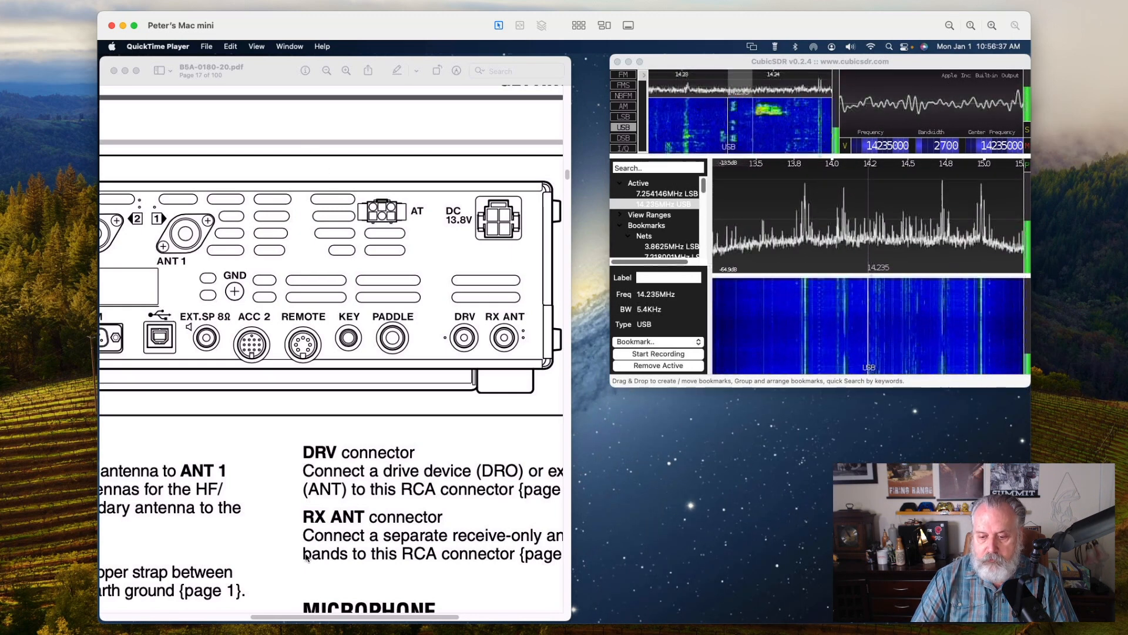
mouse_move(648, 582)
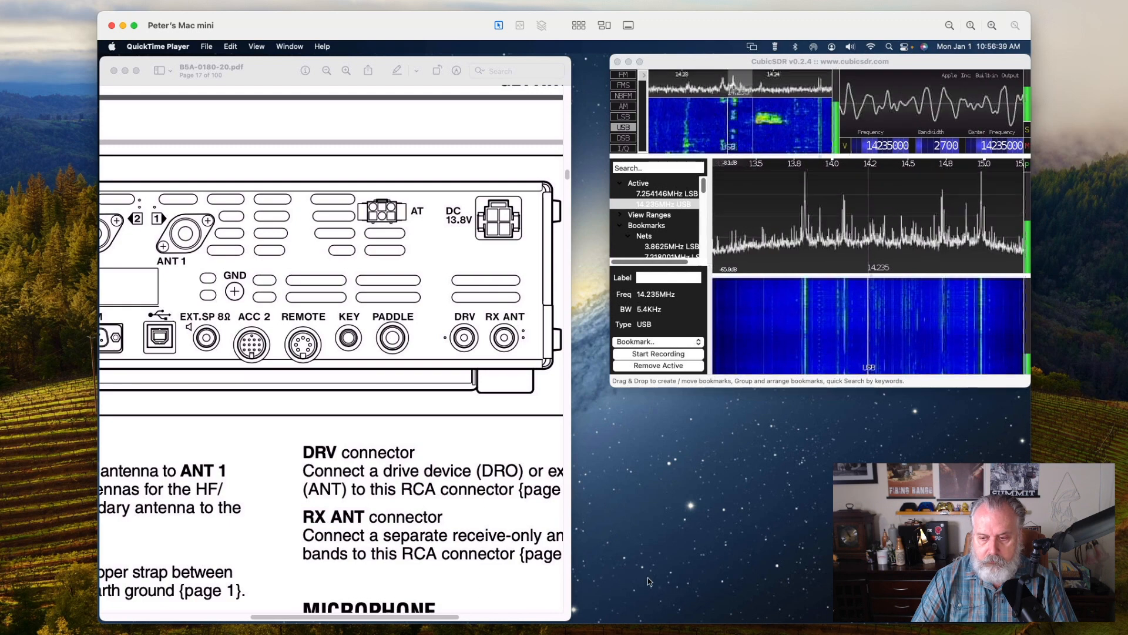
mouse_move(512, 605)
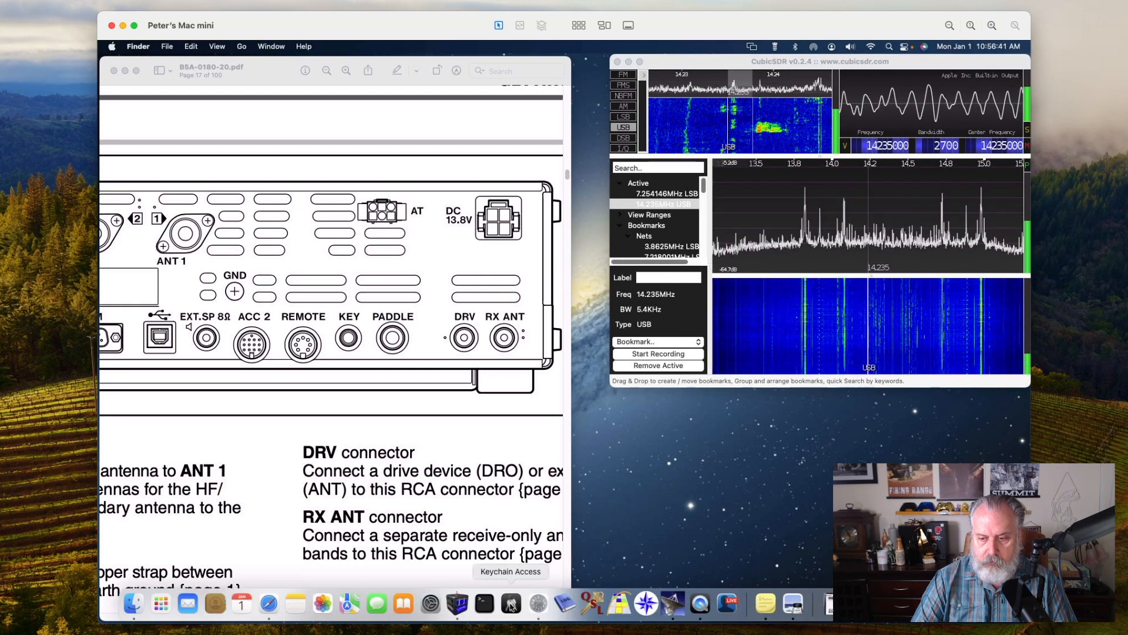
mouse_move(268, 603)
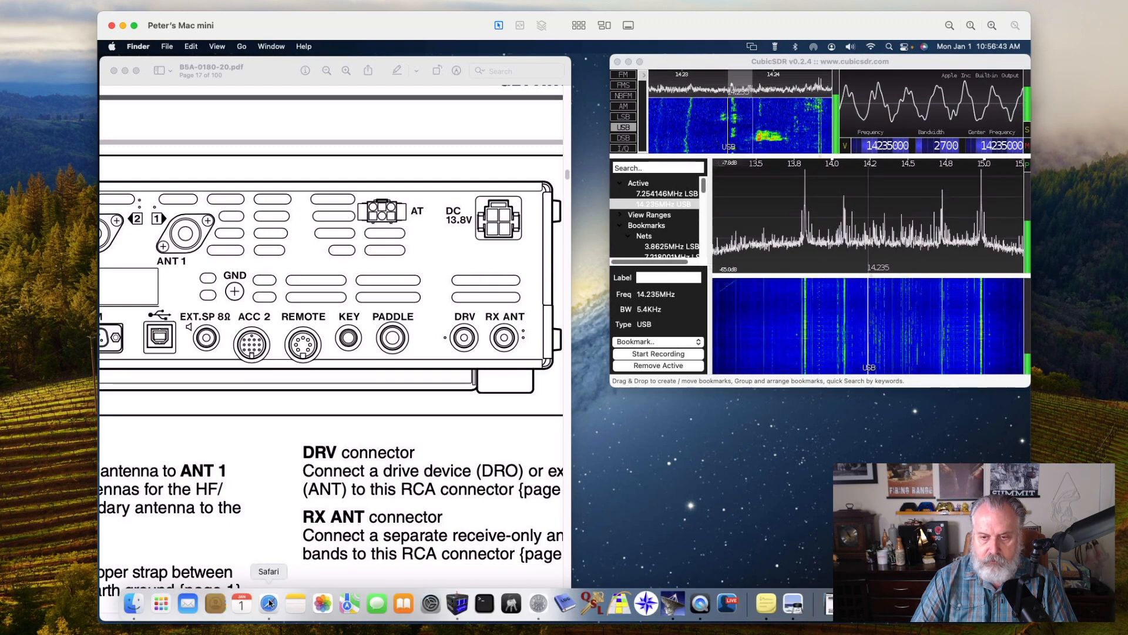
Bring Safari forward on the Amazon 12-inch SMA male to RCA male cable listing
click(268, 602)
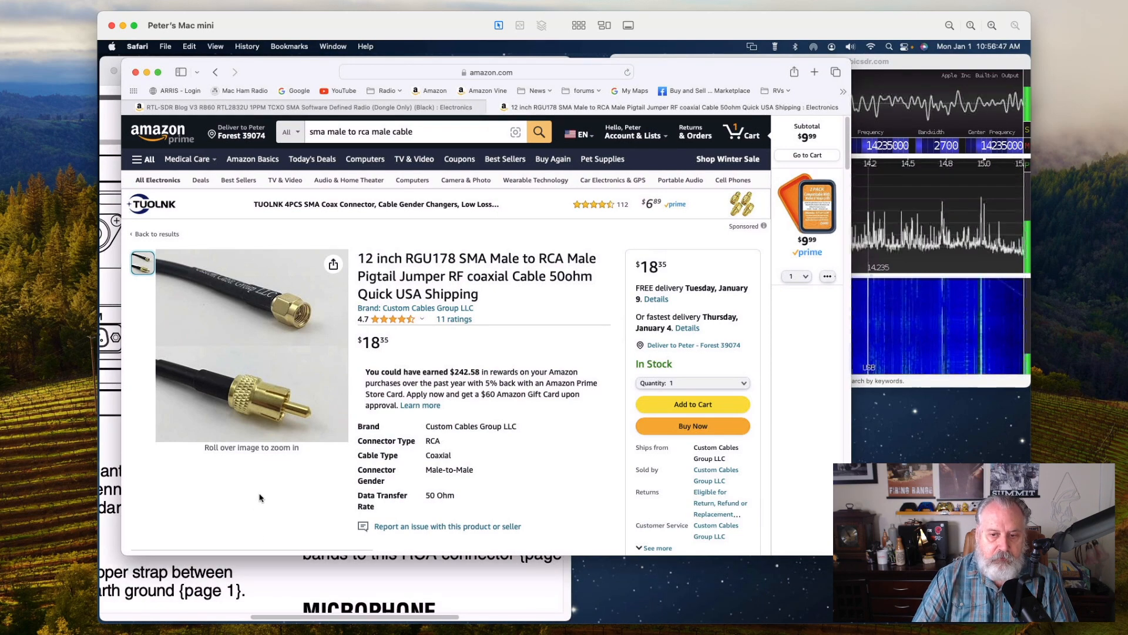
mouse_move(286, 308)
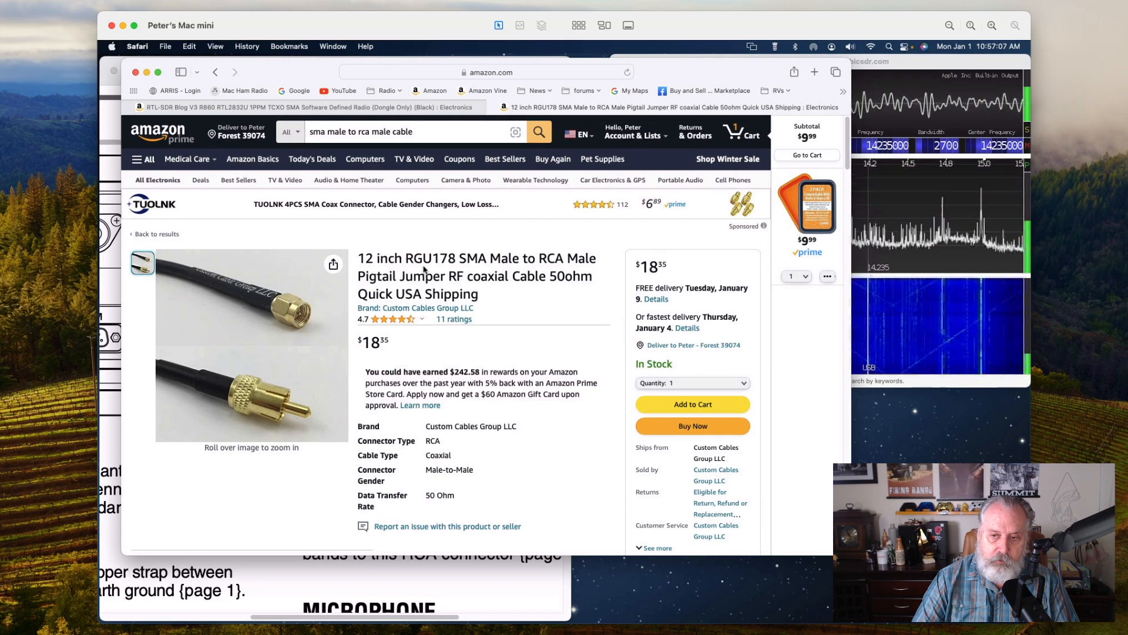
mouse_move(294, 499)
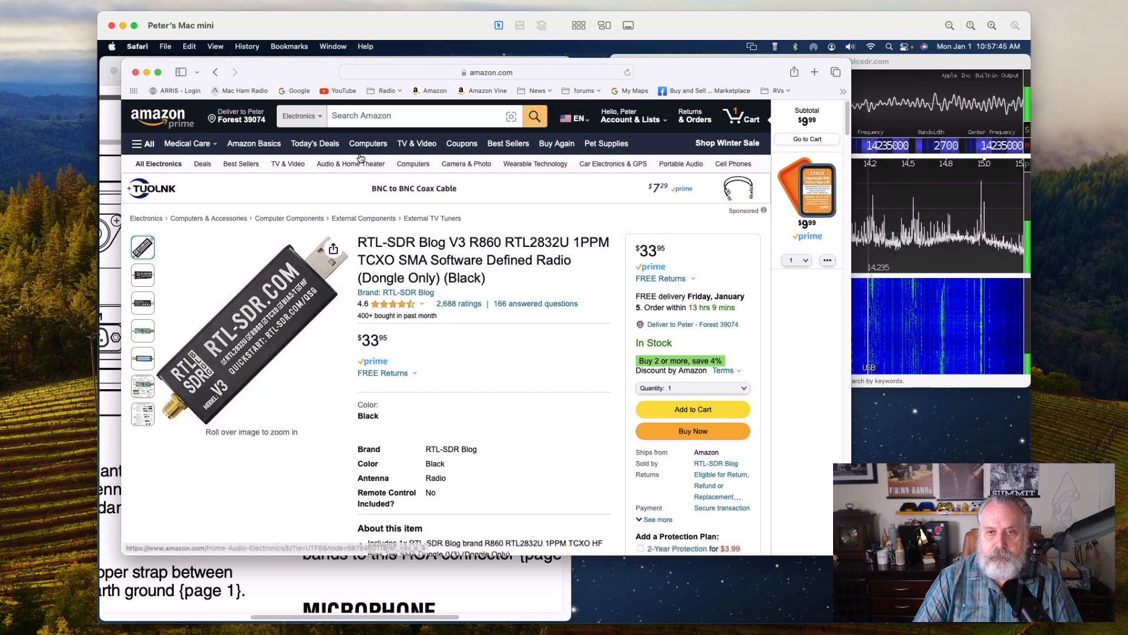
Quit Safari from its application menu, revealing the radio manual and CubicSDR
click(136, 47)
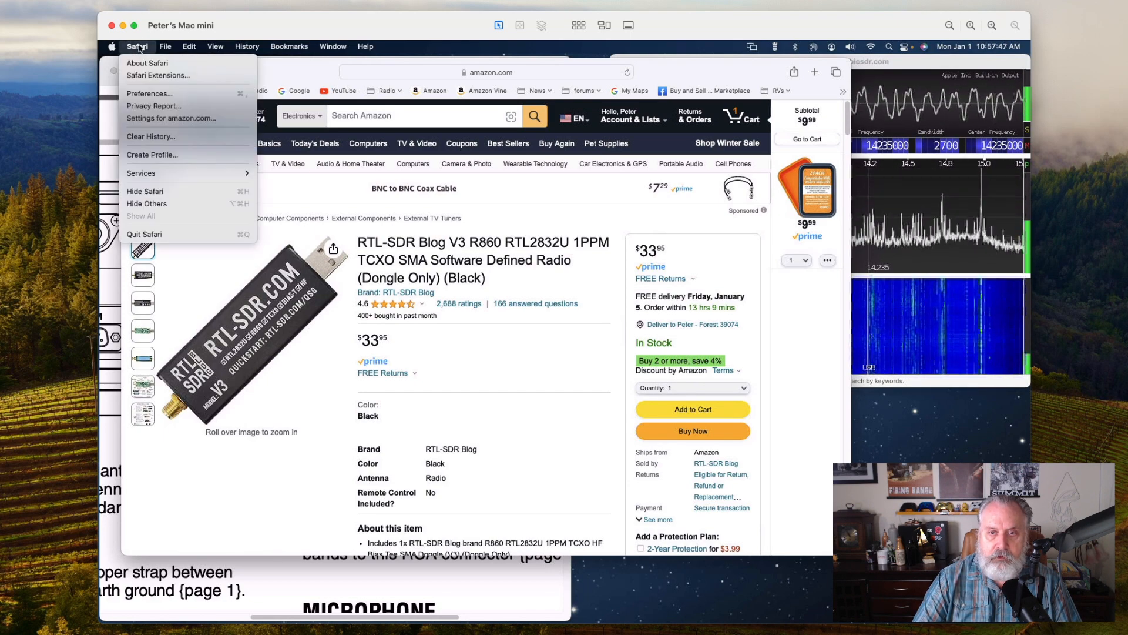
mouse_move(164, 234)
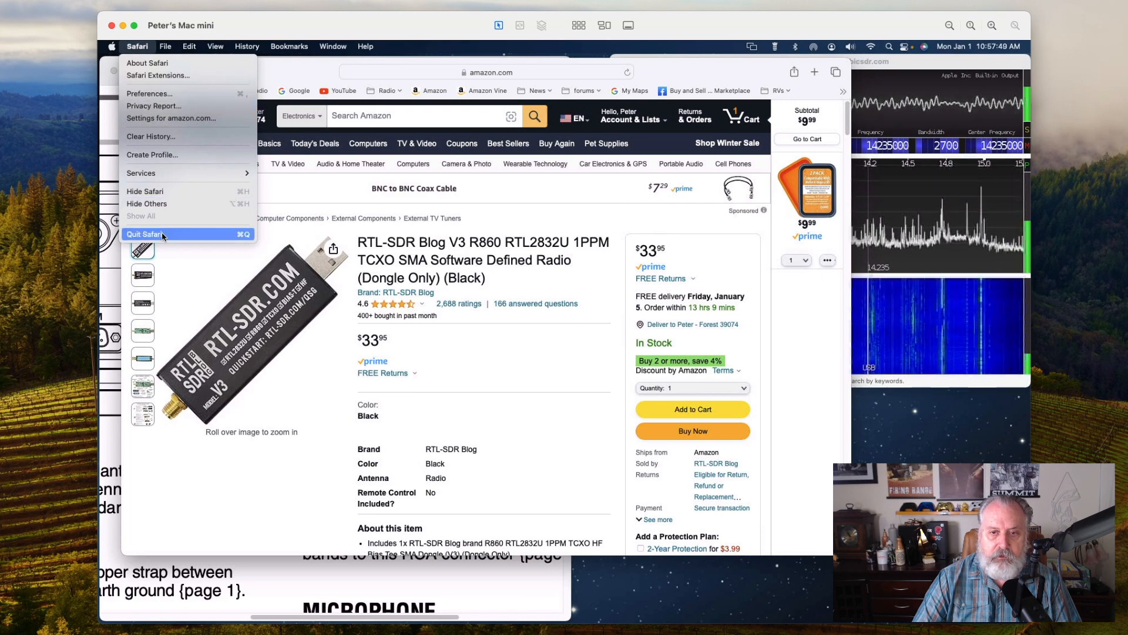
click(146, 234)
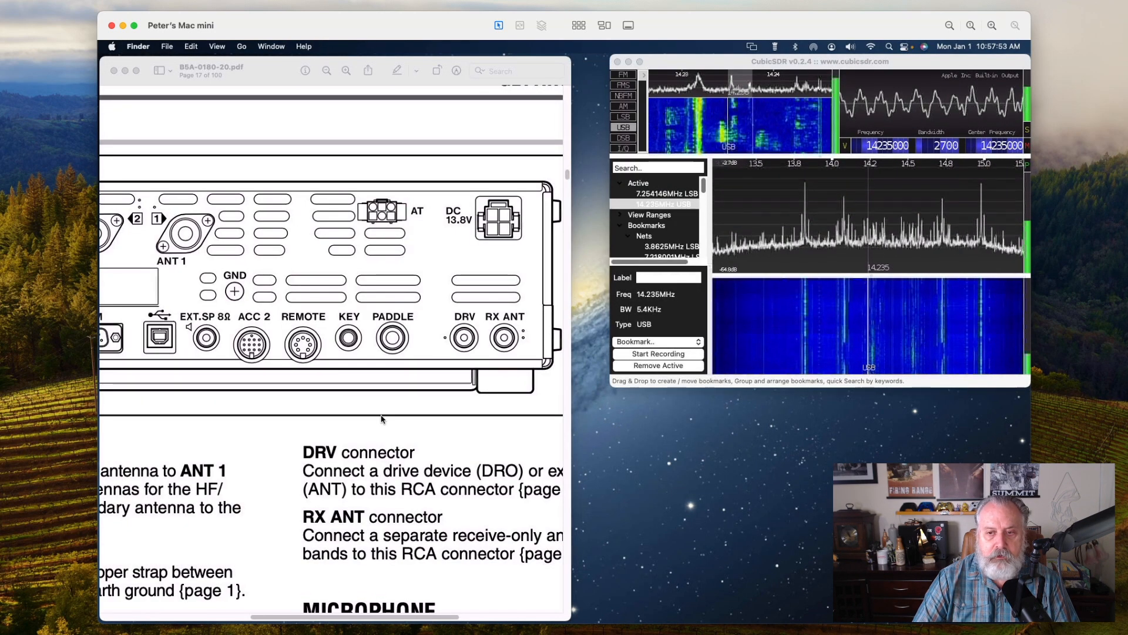
mouse_move(251, 399)
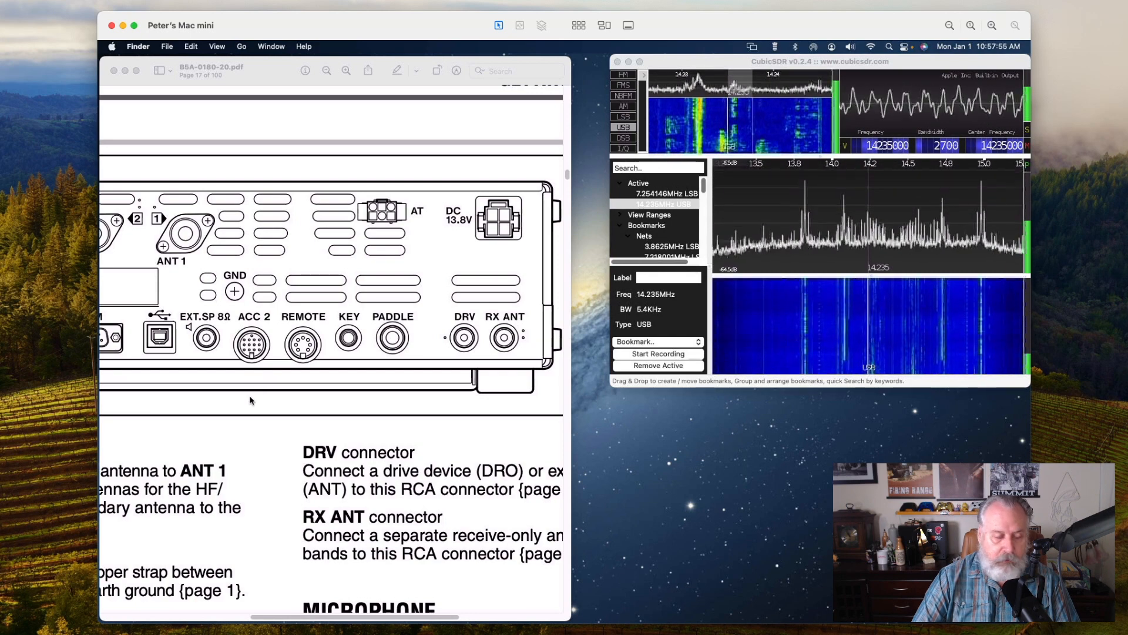
mouse_move(274, 404)
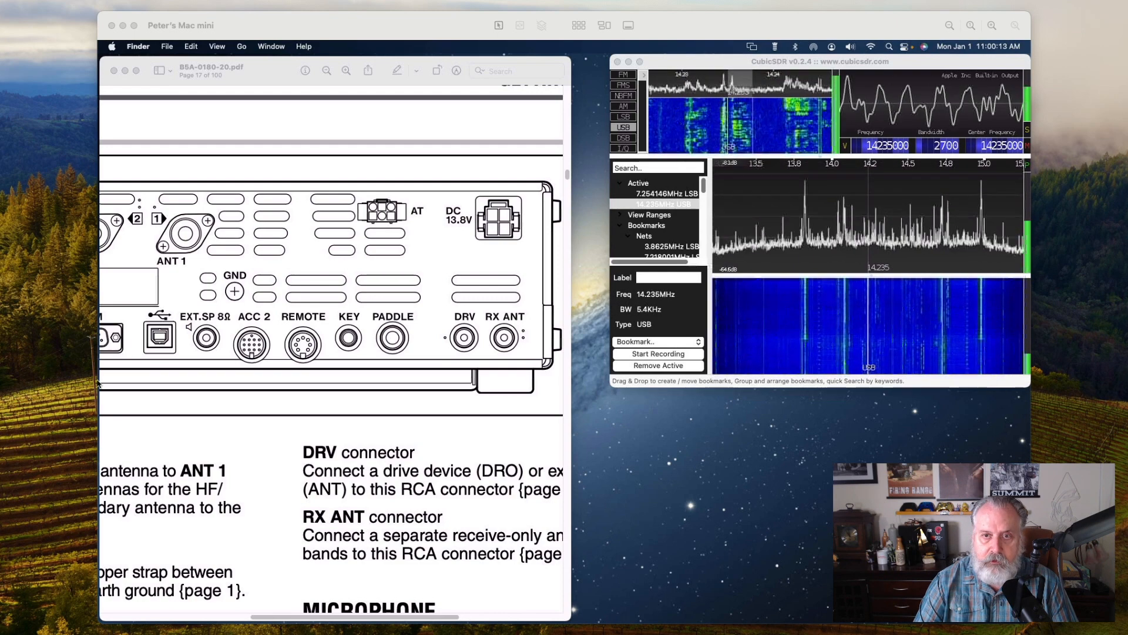
Close the PDF manual and quit CubicSDR, leaving the desktop with the net-frequency note
click(214, 106)
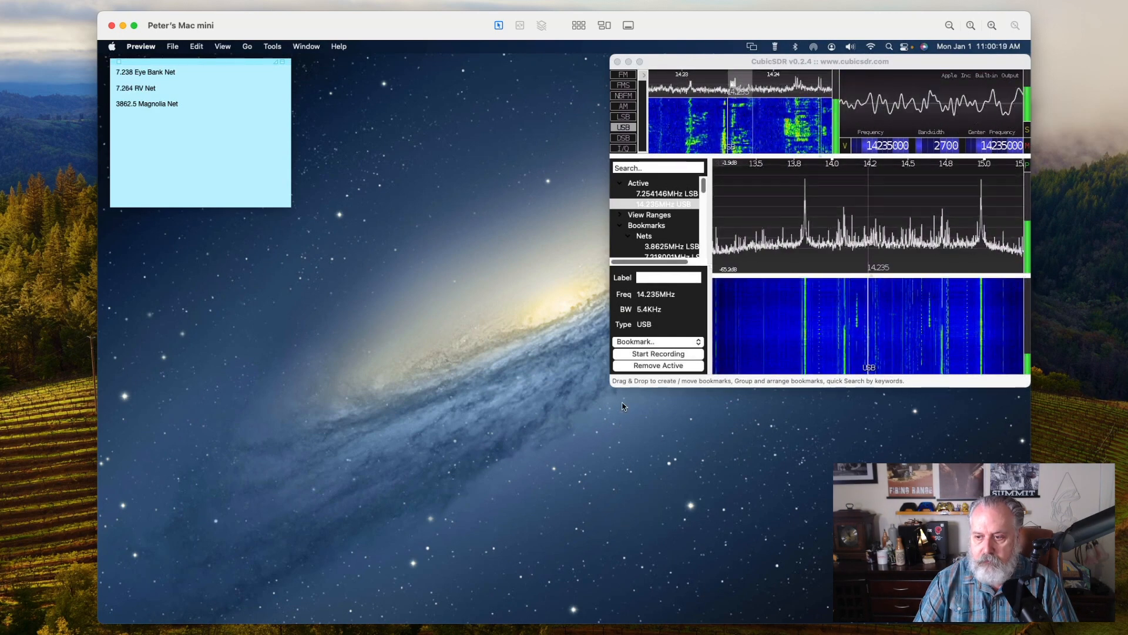
click(814, 61)
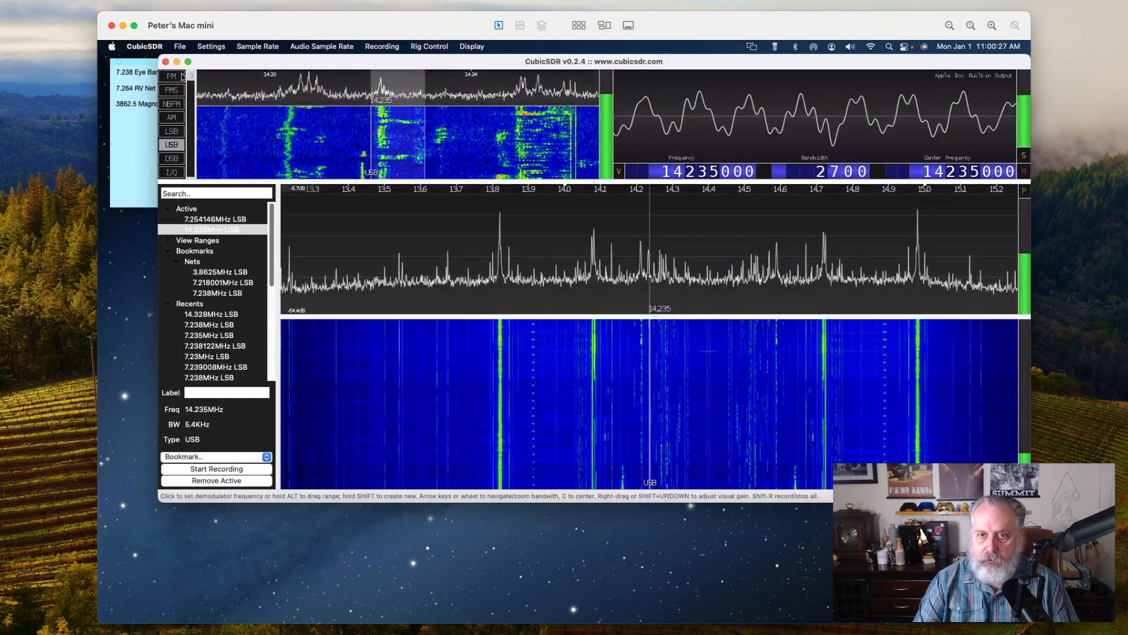
click(144, 47)
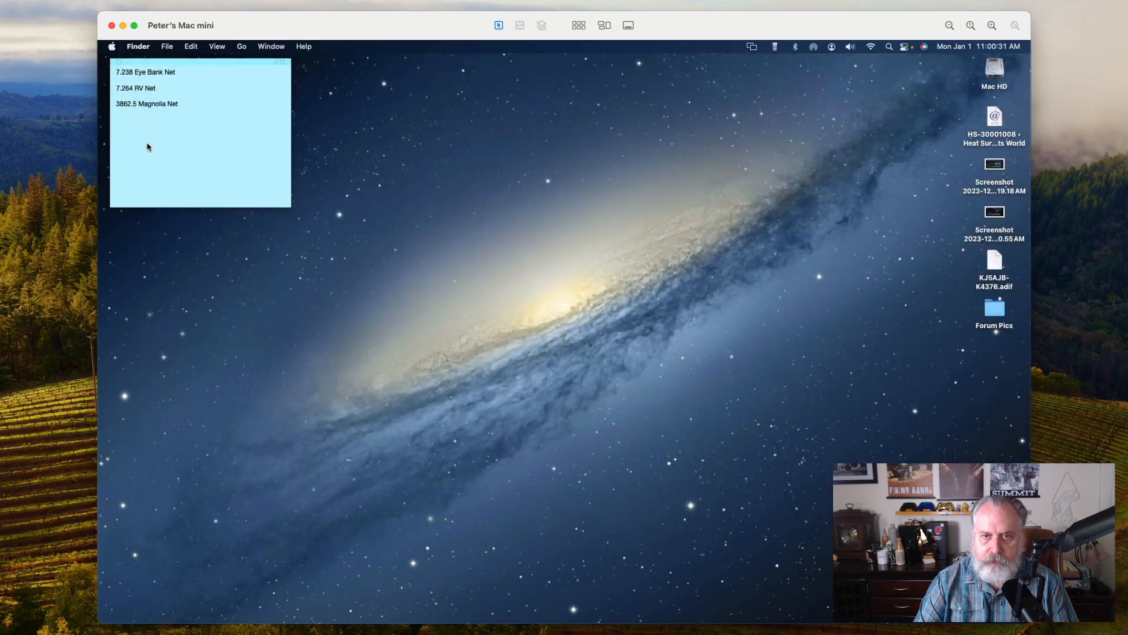
mouse_move(483, 611)
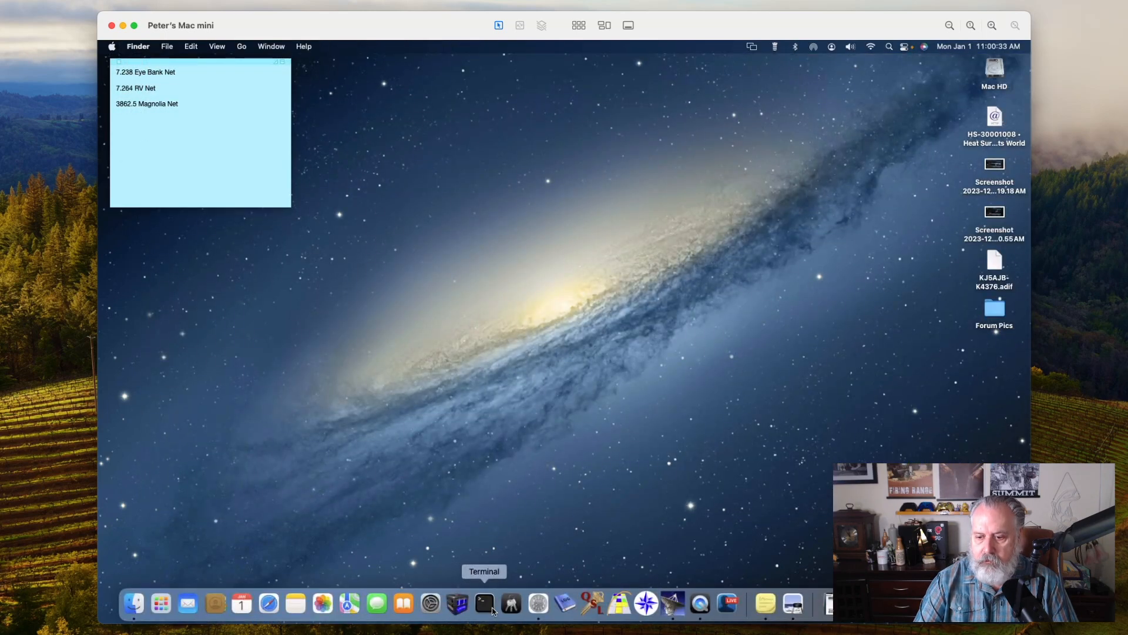
mouse_move(461, 604)
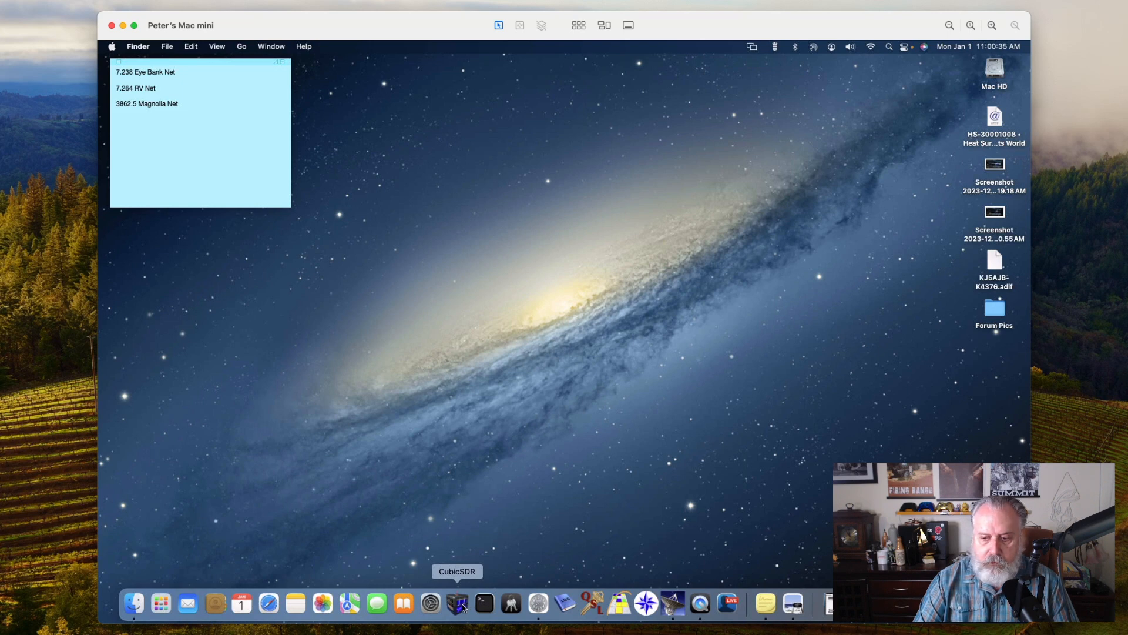
Relaunch CubicSDR and start receiving from the Generic RTL2832U device at 14.235 MHz
click(458, 607)
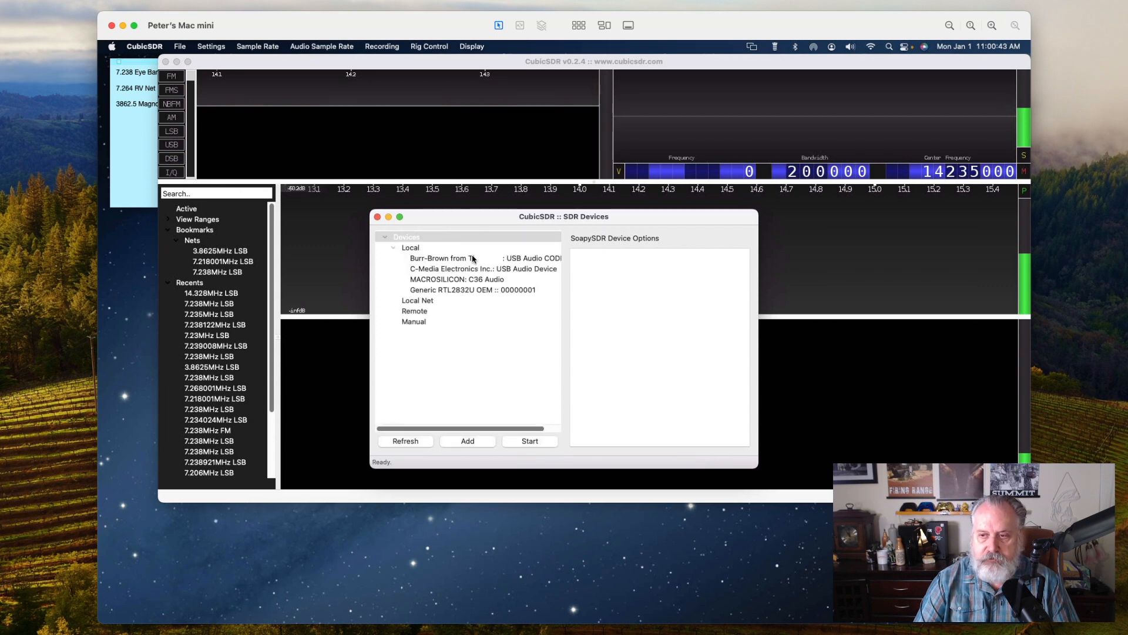
click(471, 289)
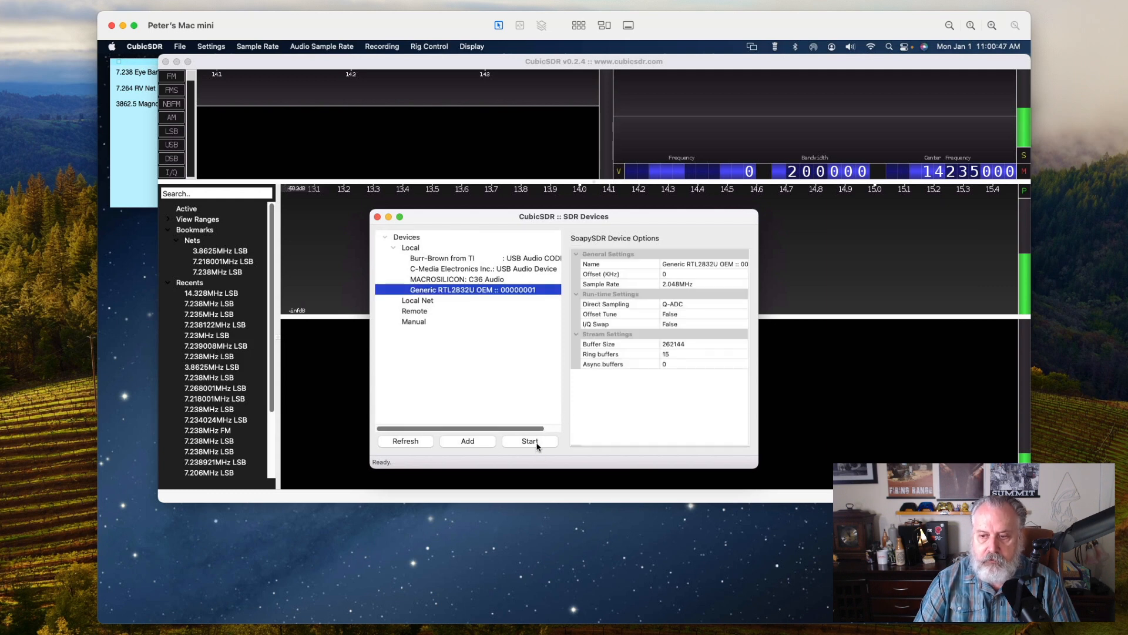
click(529, 441)
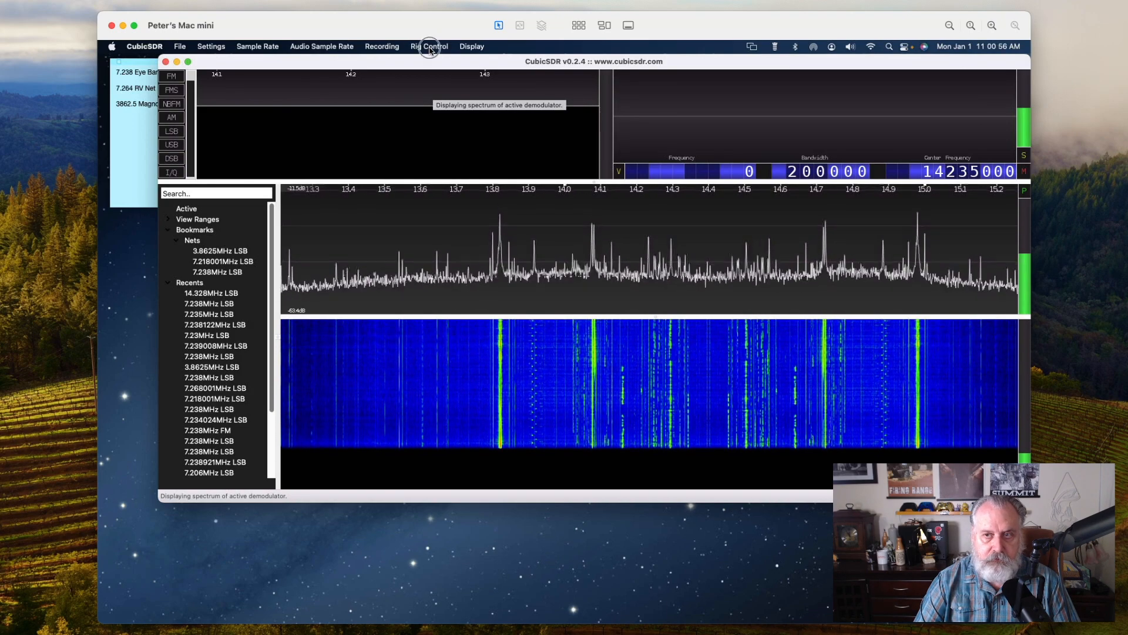
Review the Rig Control menu's model list and 115200 baud serial rate
click(429, 47)
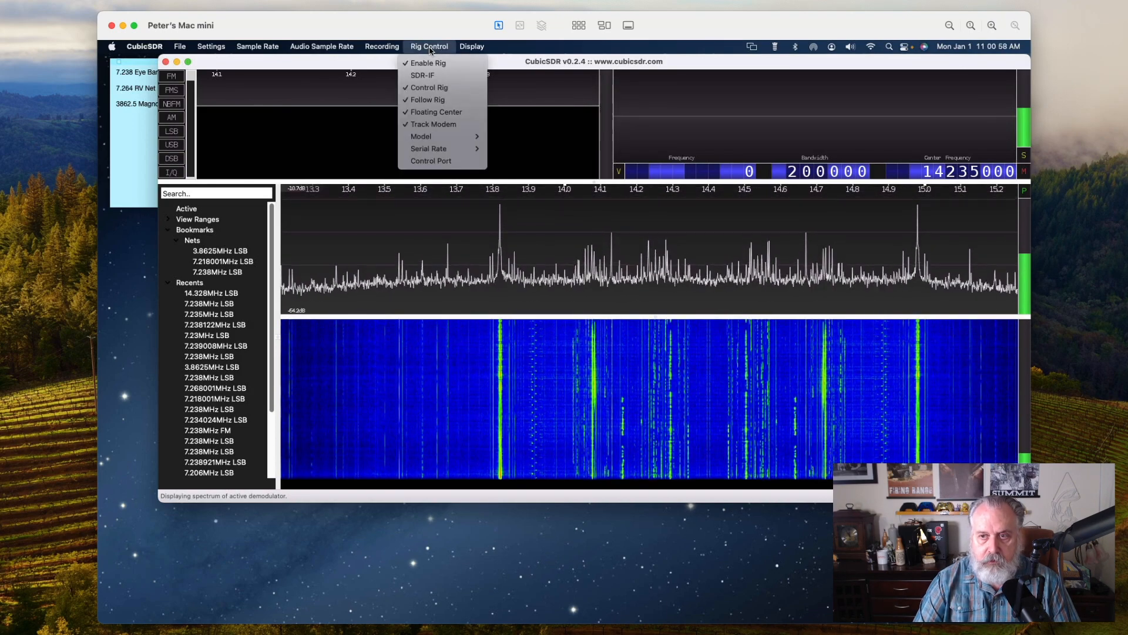
mouse_move(442, 141)
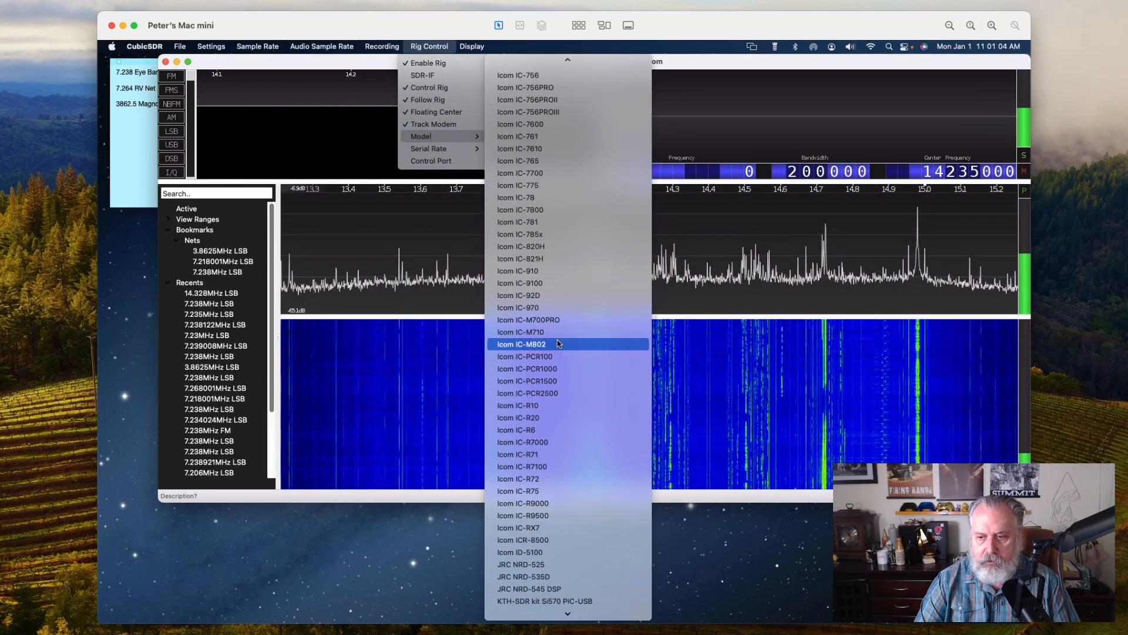
scroll(down, 3)
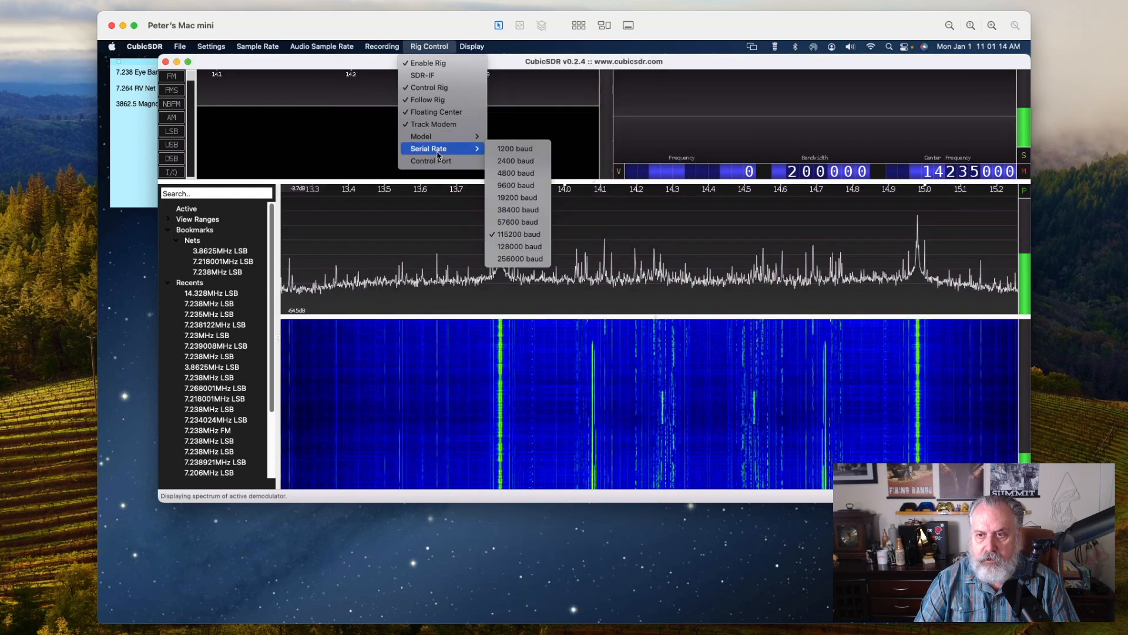
mouse_move(496, 234)
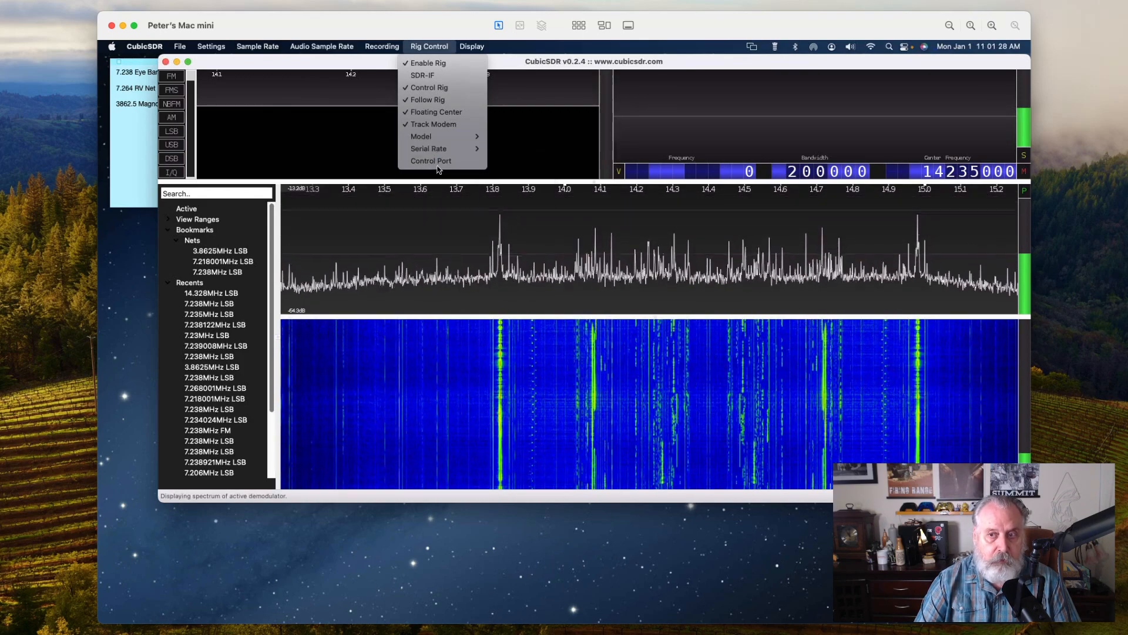
mouse_move(444, 124)
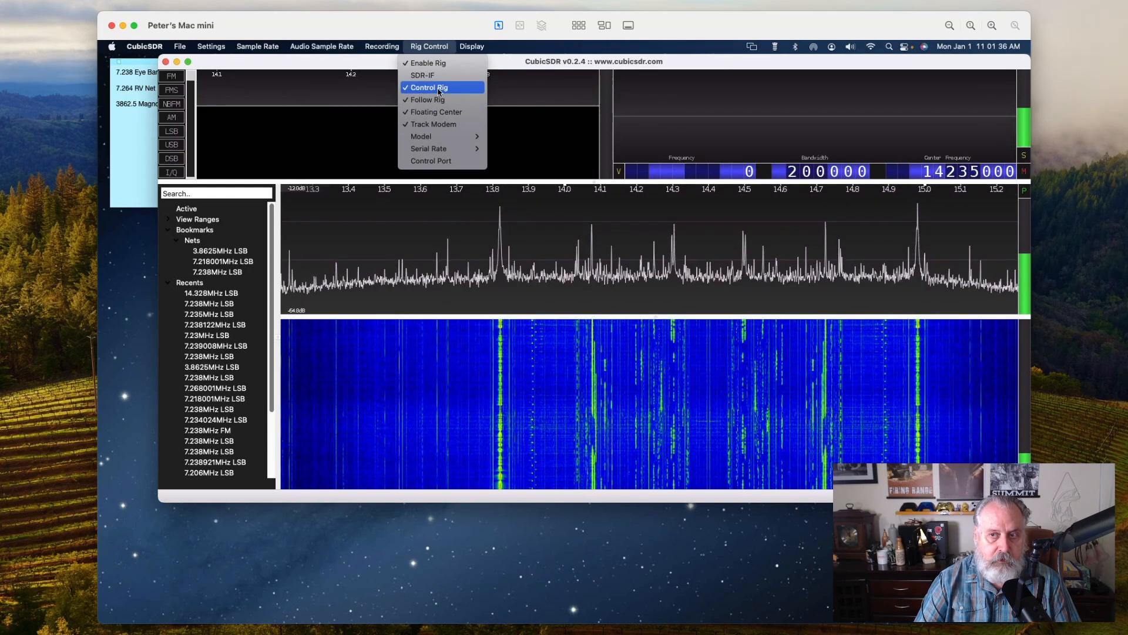
mouse_move(432, 63)
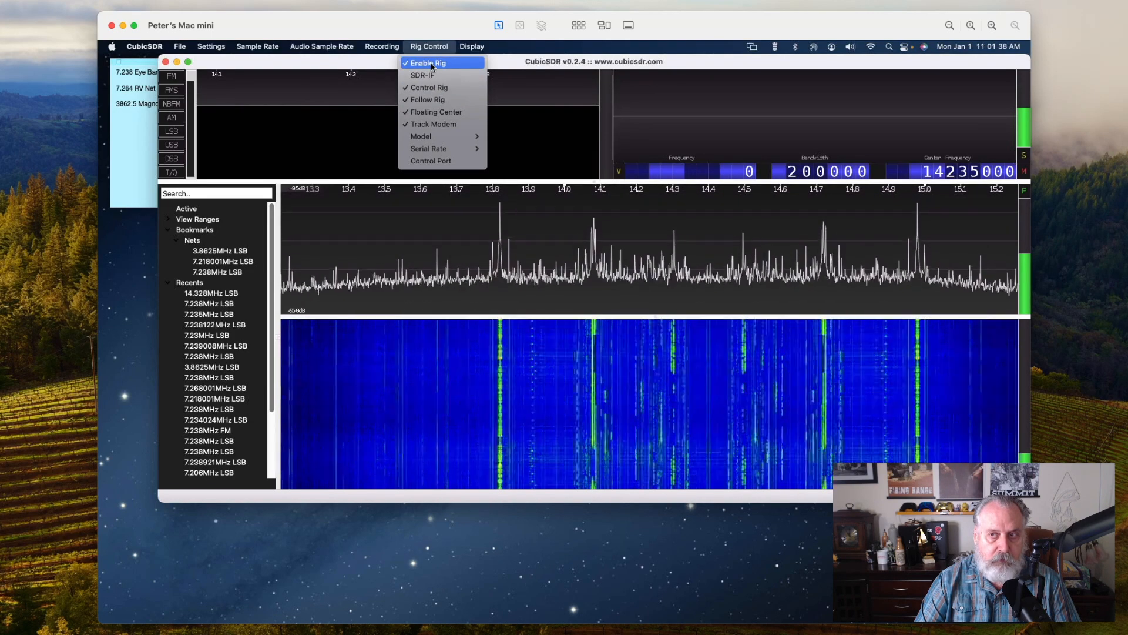
Enable the rig so CubicSDR follows the radio at 14.234171 MHz USB
click(433, 63)
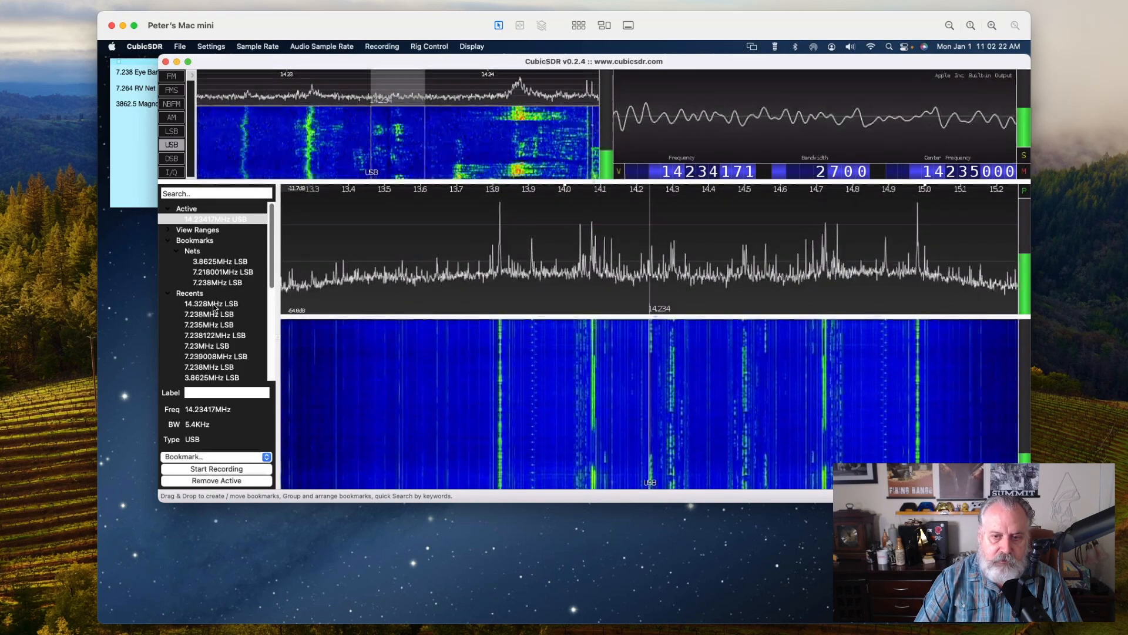
Switch between the 14.328 MHz LSB and 14.23417 MHz USB bookmarks, ending on 14.328 MHz LSB
click(210, 303)
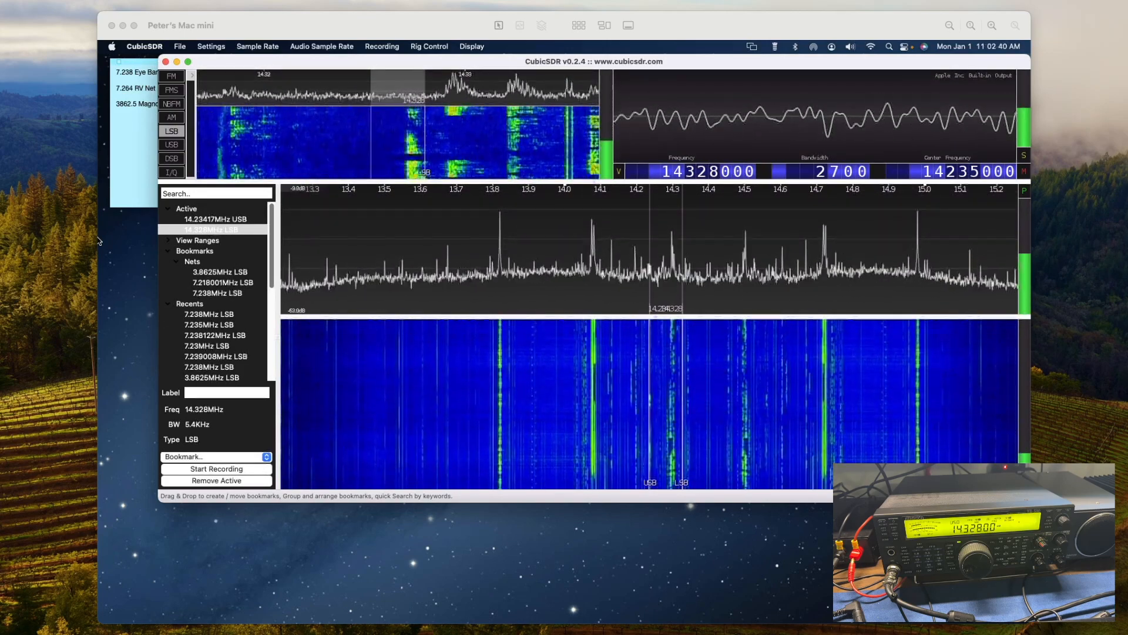
click(209, 218)
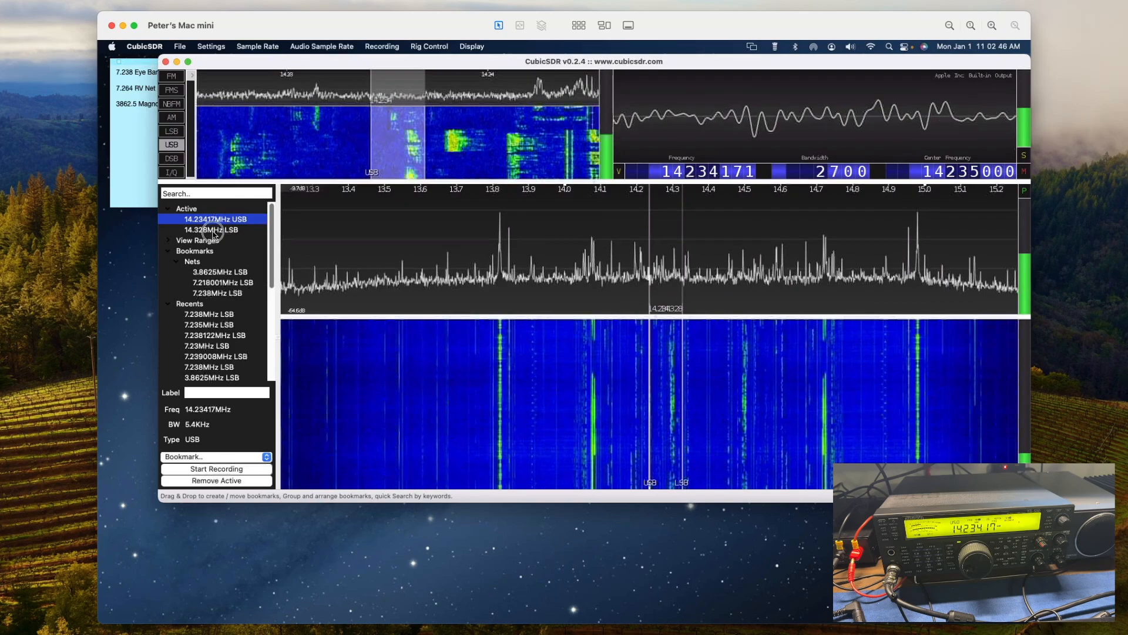
click(209, 229)
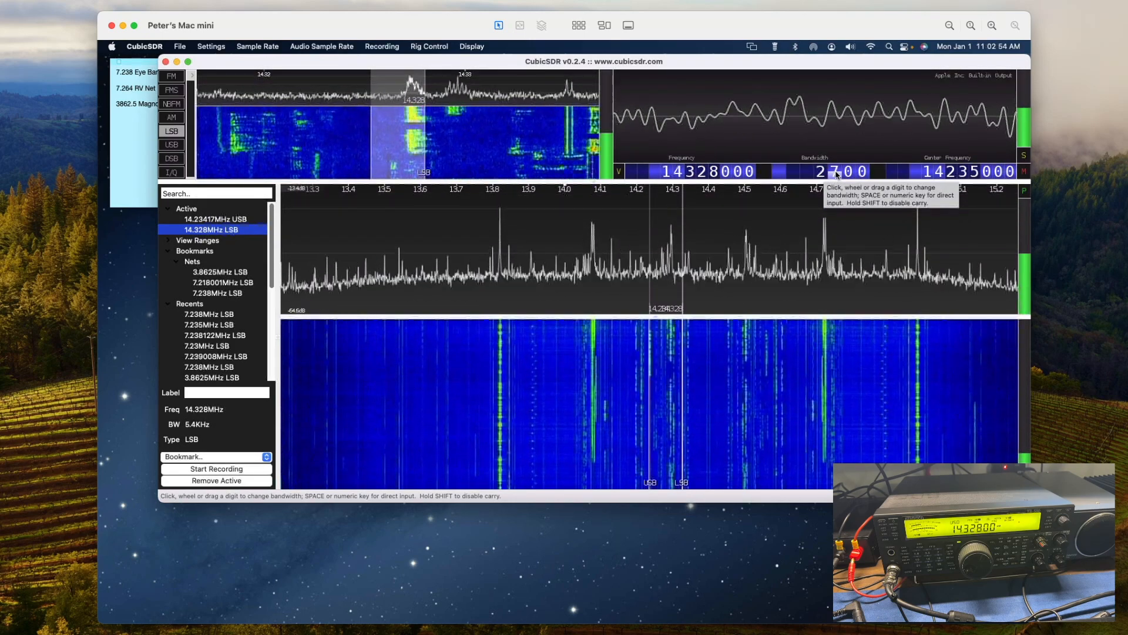
mouse_move(489, 215)
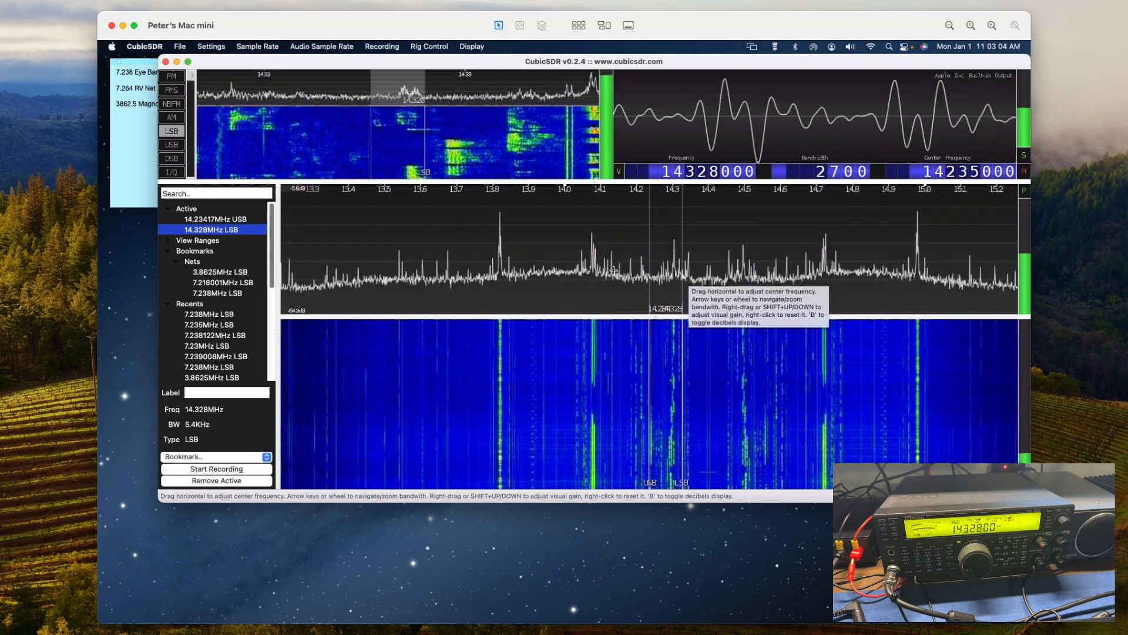
mouse_move(655, 395)
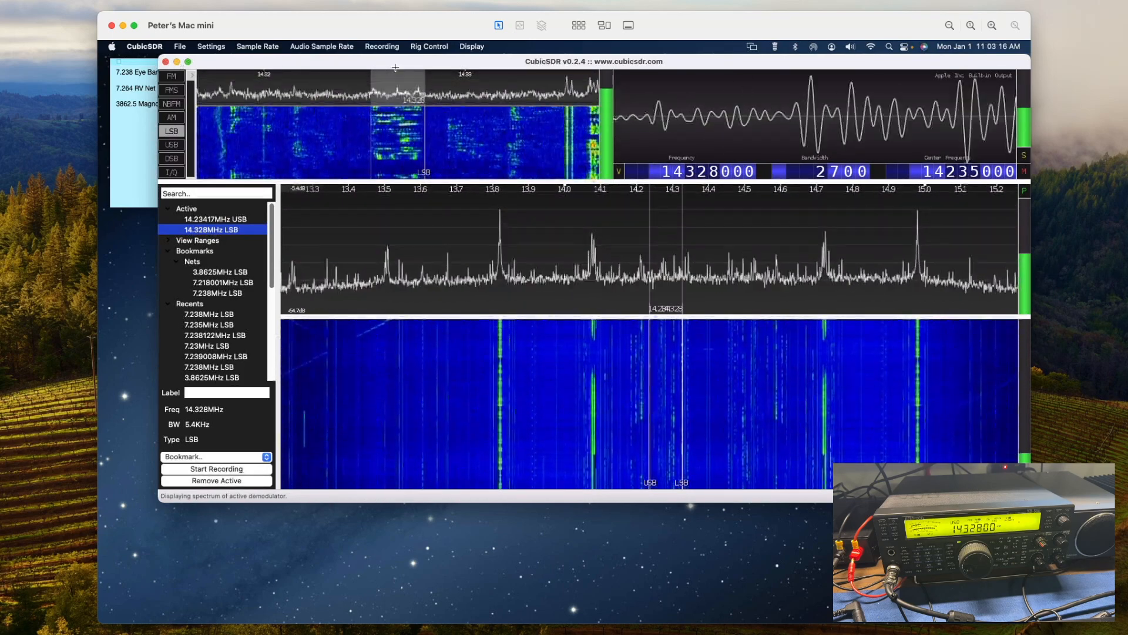
click(472, 47)
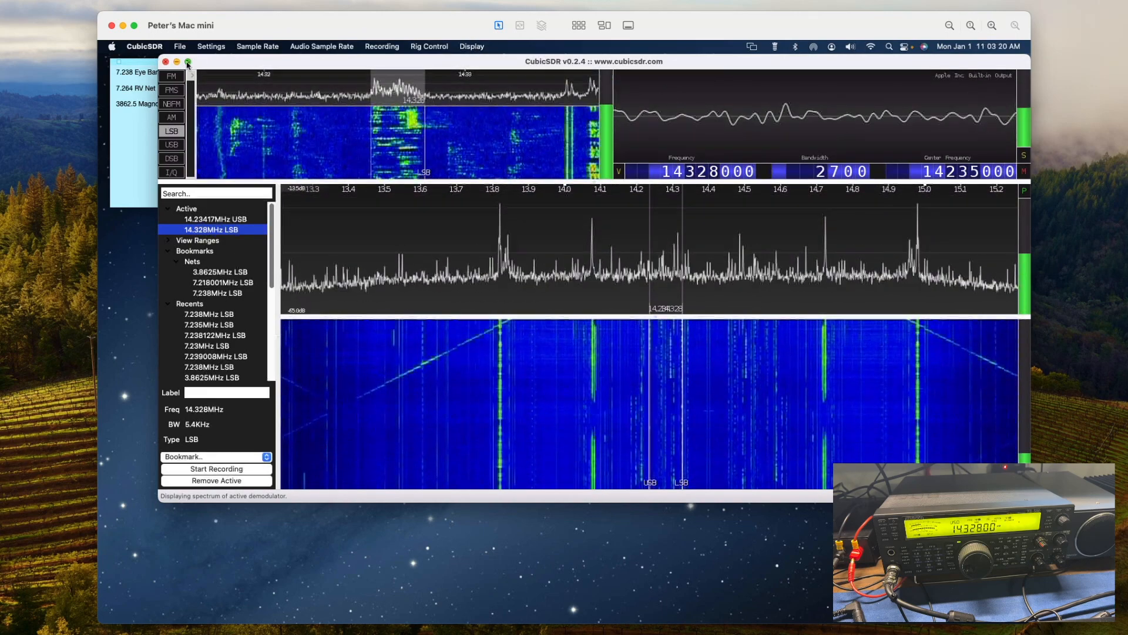
Shrink the CubicSDR window to the upper right above the propagation clock display
click(188, 61)
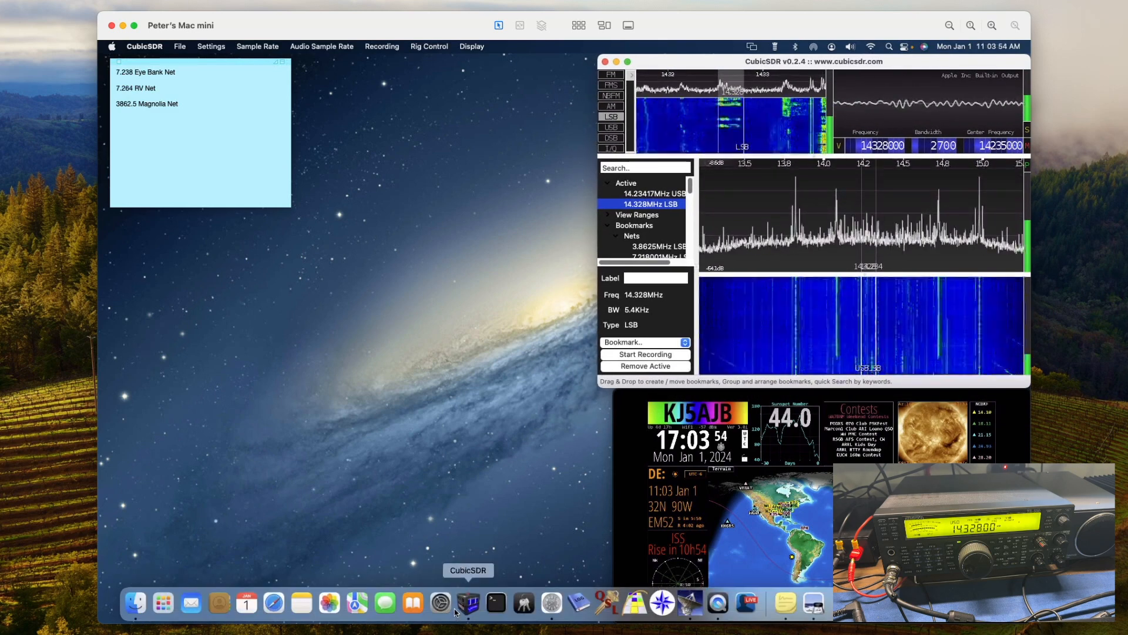
Launch NetLogger from the Dock to the left of the CubicSDR receiver
click(691, 604)
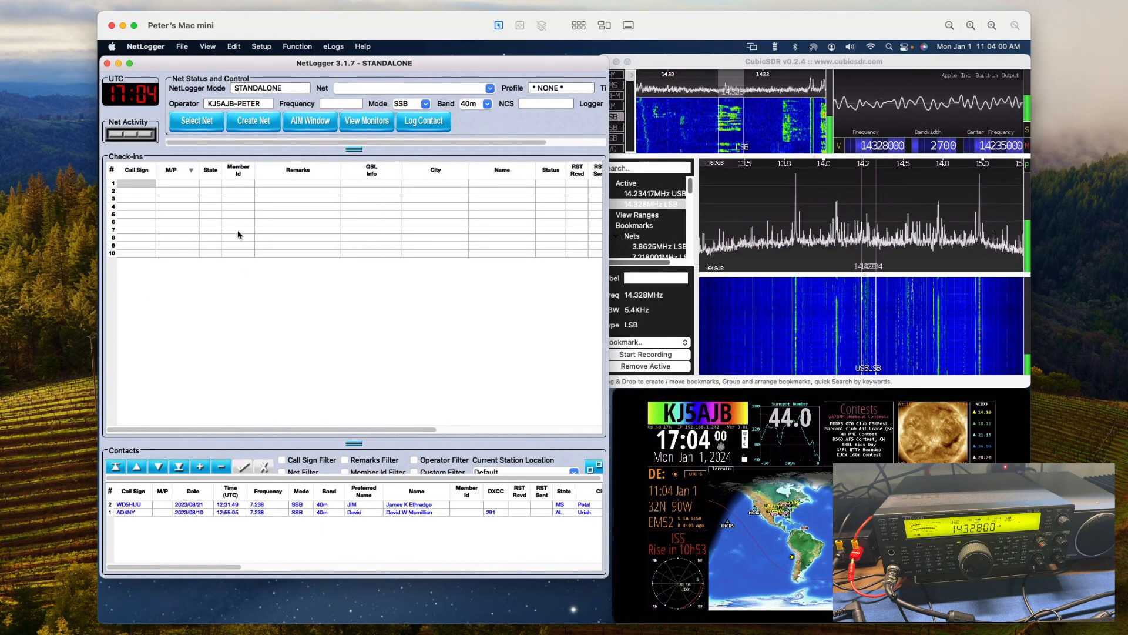
mouse_move(438, 338)
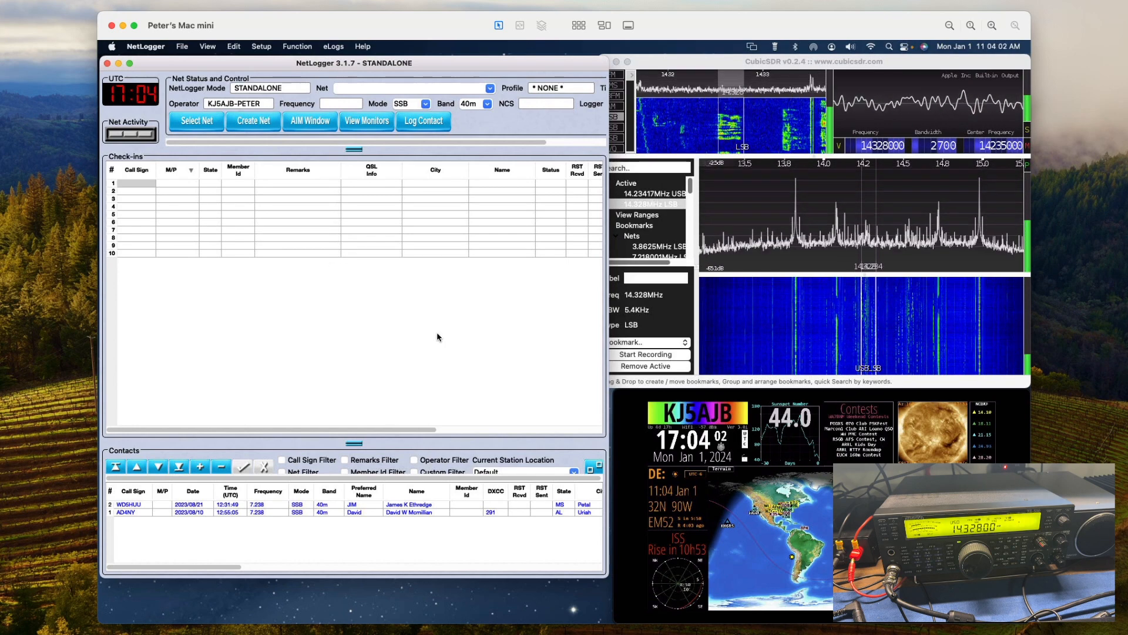